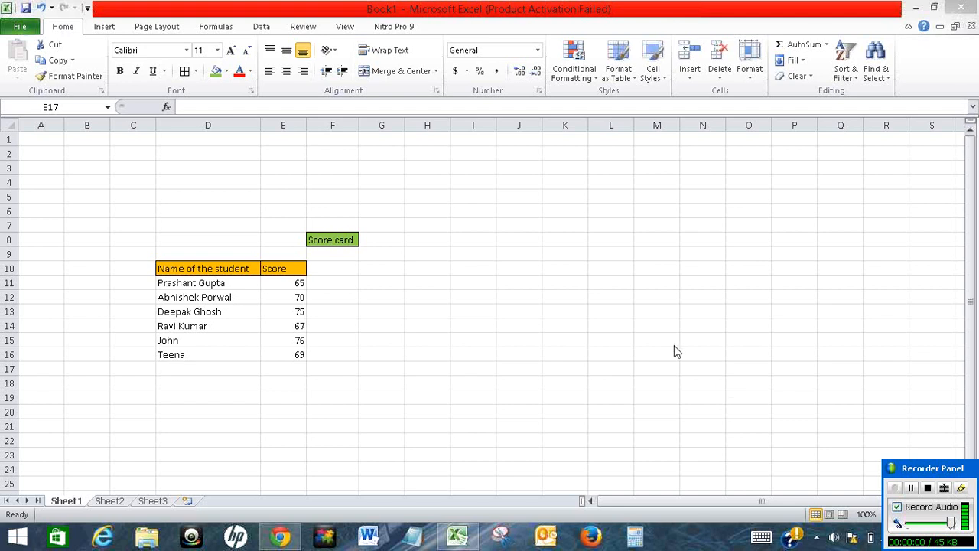
pyautogui.moveTo(29, 273)
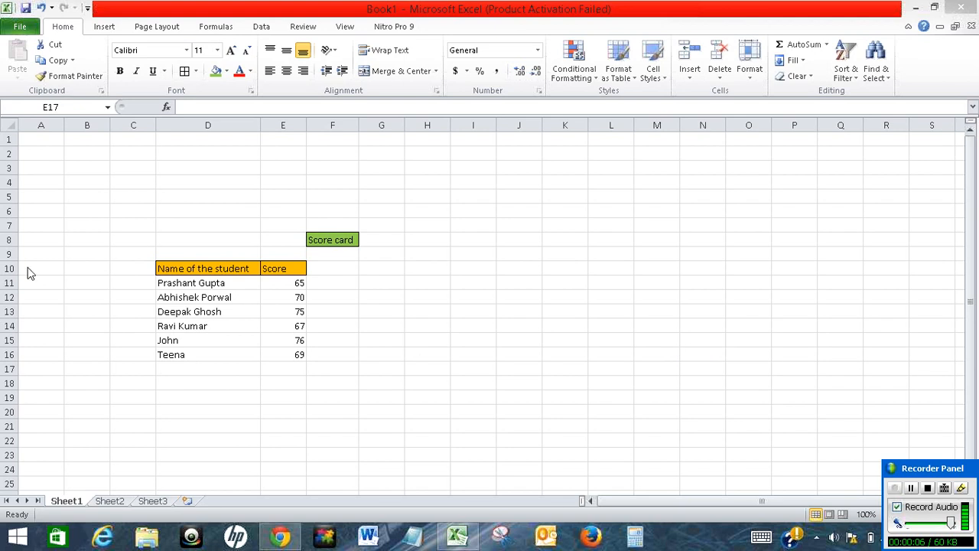
pyautogui.moveTo(190, 202)
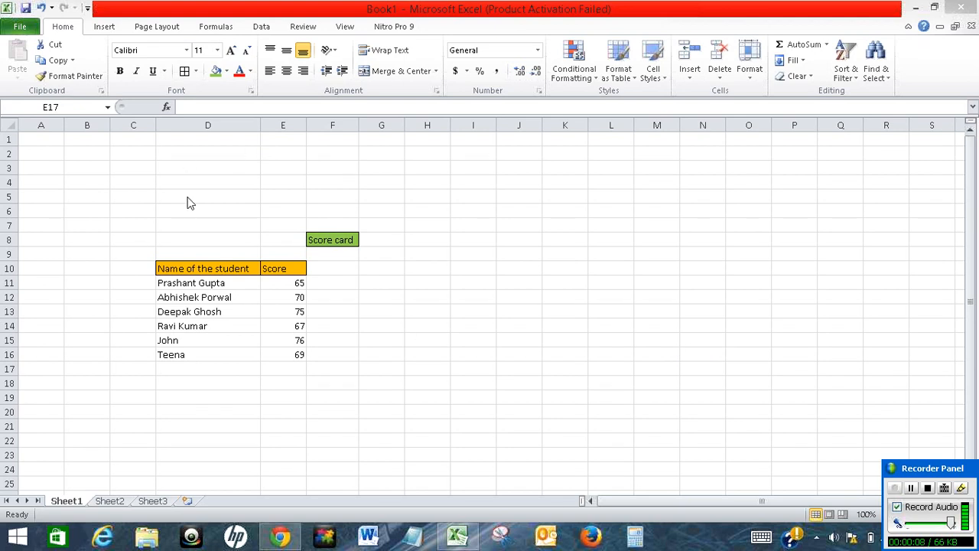
pyautogui.moveTo(396, 354)
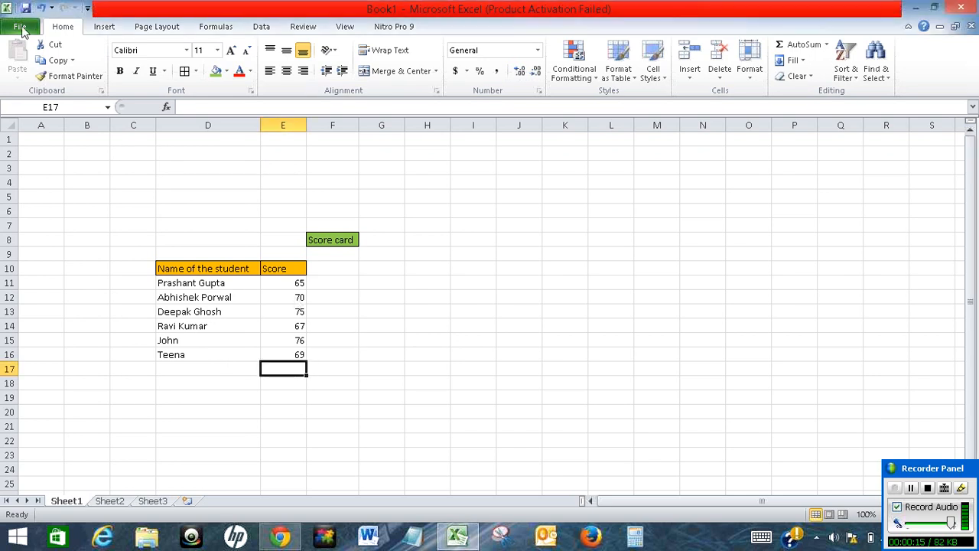
# Begin Save As and replace the file name with 'Password protect sheet'
pyautogui.click(21, 26)
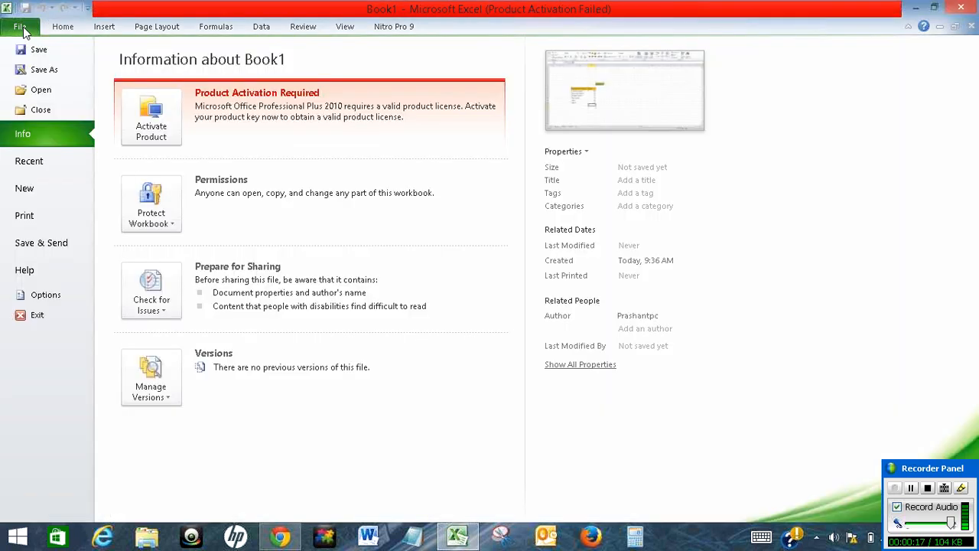
pyautogui.click(63, 26)
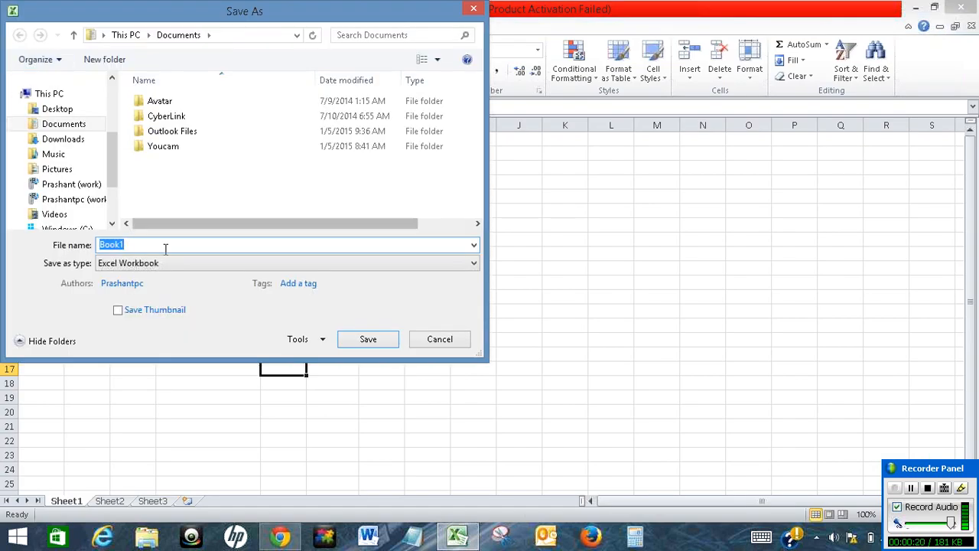
pyautogui.press('Delete')
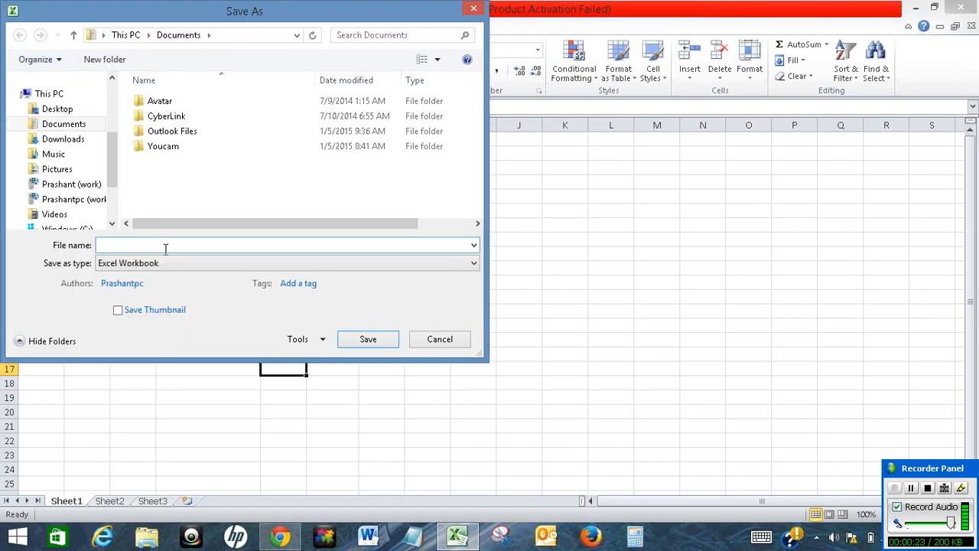
pyautogui.write('Password protect sheet')
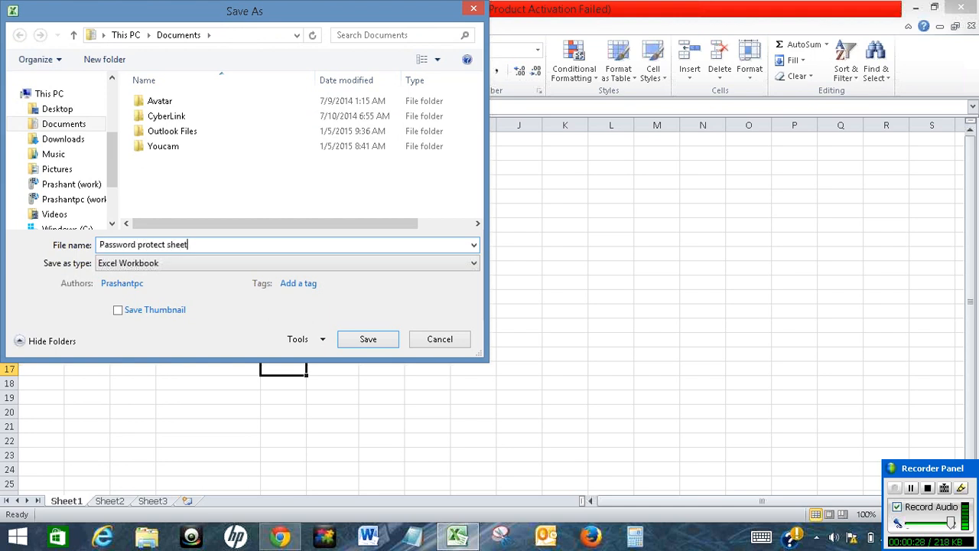
# In the save General Options, enter a password to open and a password to modify
pyautogui.click(304, 339)
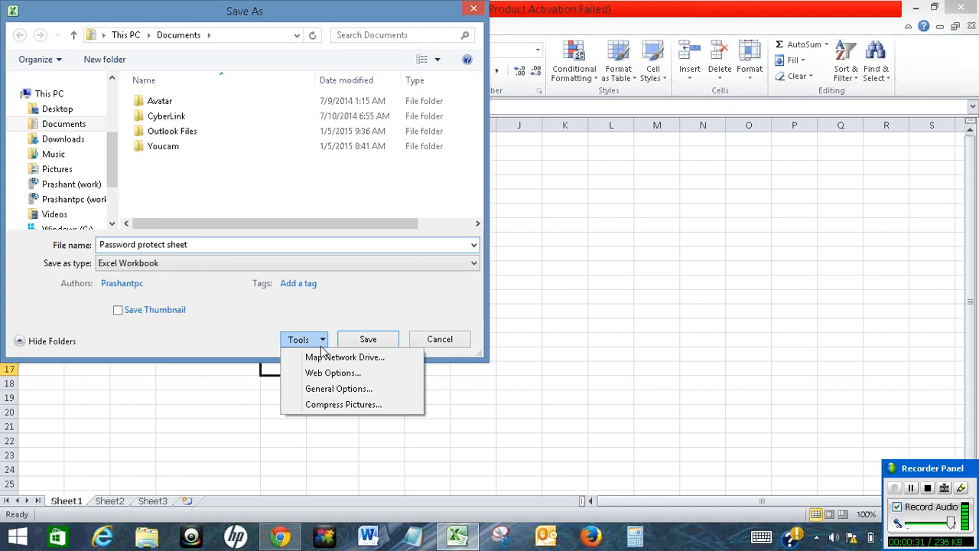
pyautogui.click(339, 388)
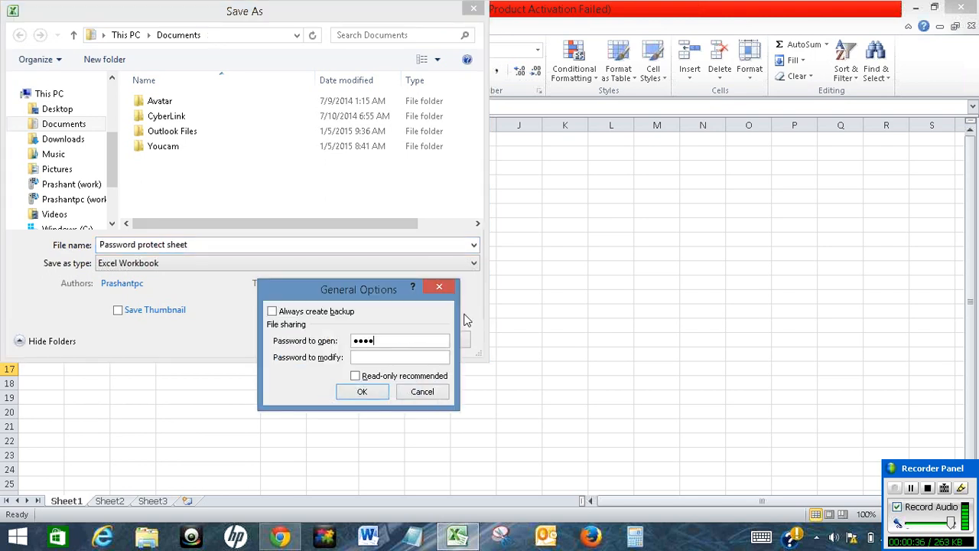
pyautogui.write('••••')
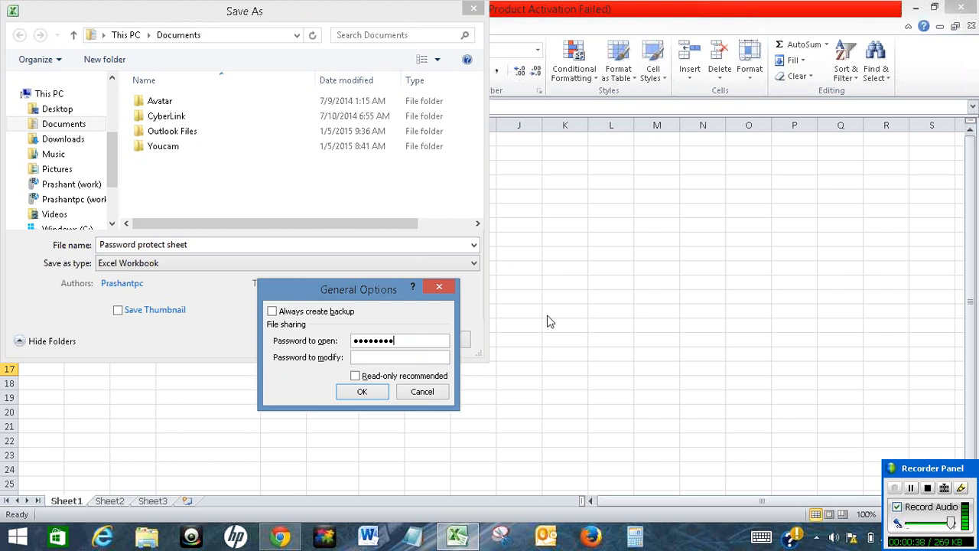
pyautogui.click(399, 357)
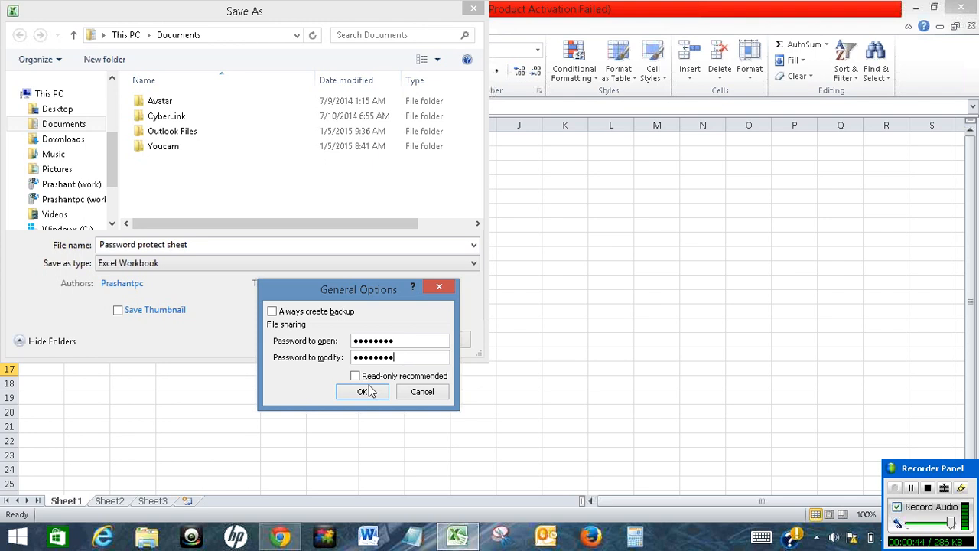
# Re-enter and confirm both the open and modify passwords
pyautogui.click(363, 391)
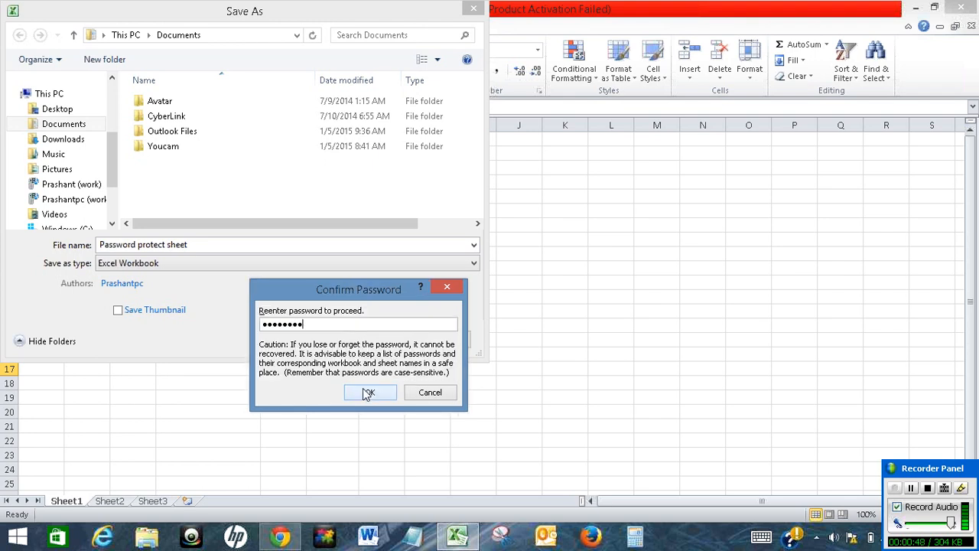
pyautogui.click(370, 392)
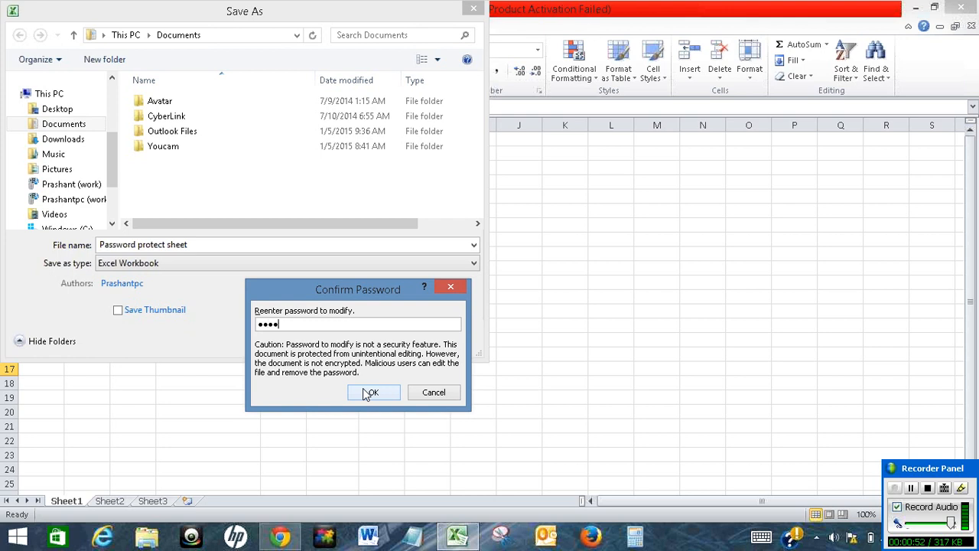
pyautogui.write('••••')
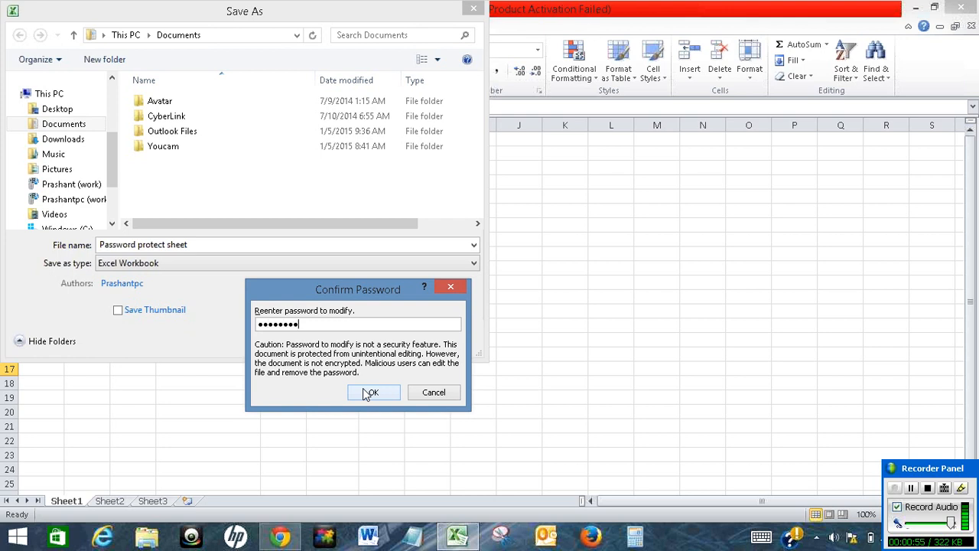
pyautogui.click(373, 392)
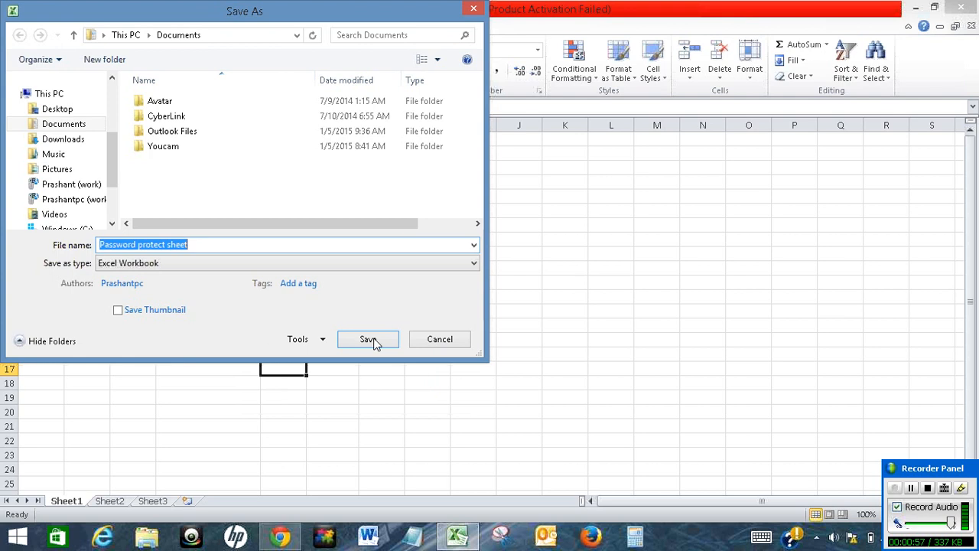
# Save the password-protected workbook, close Excel, and show the Windows Start screen
pyautogui.click(368, 339)
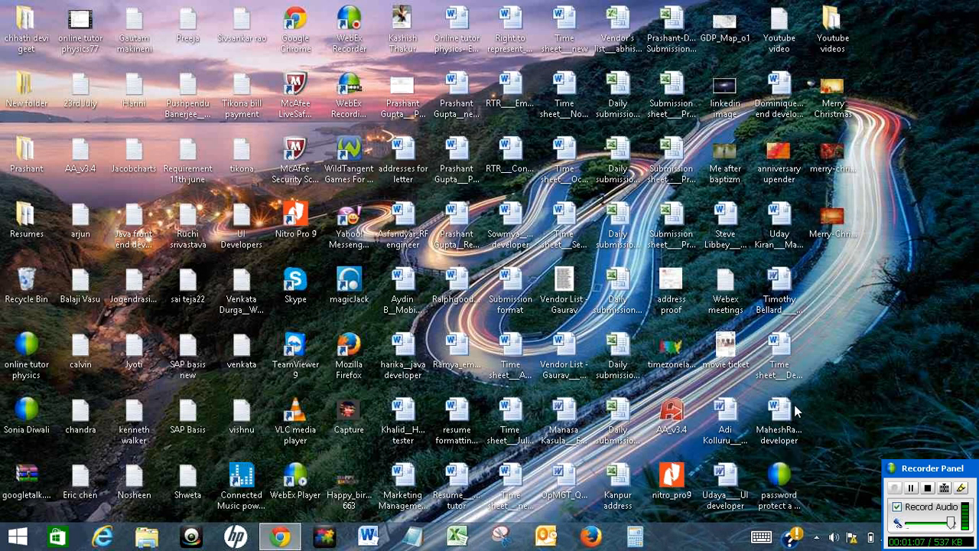
pyautogui.click(779, 419)
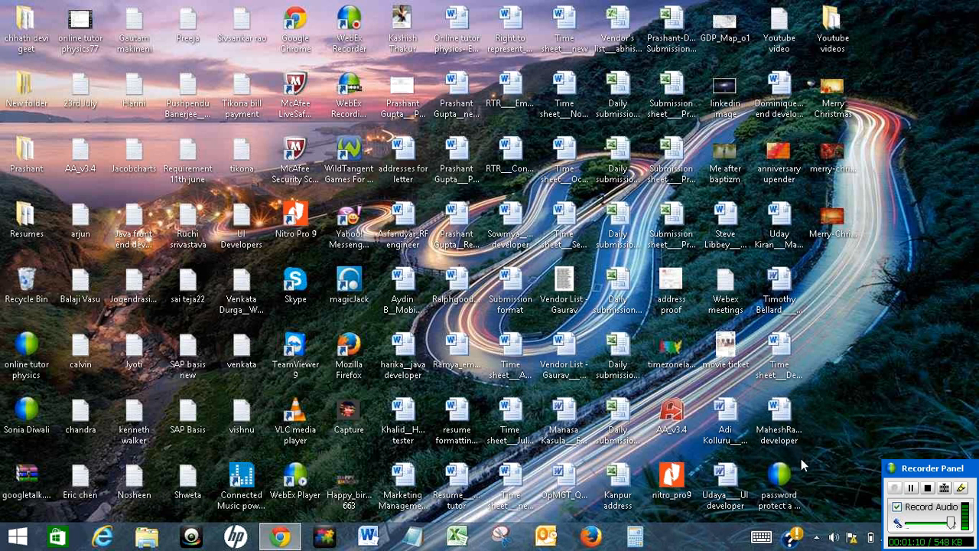
pyautogui.click(779, 420)
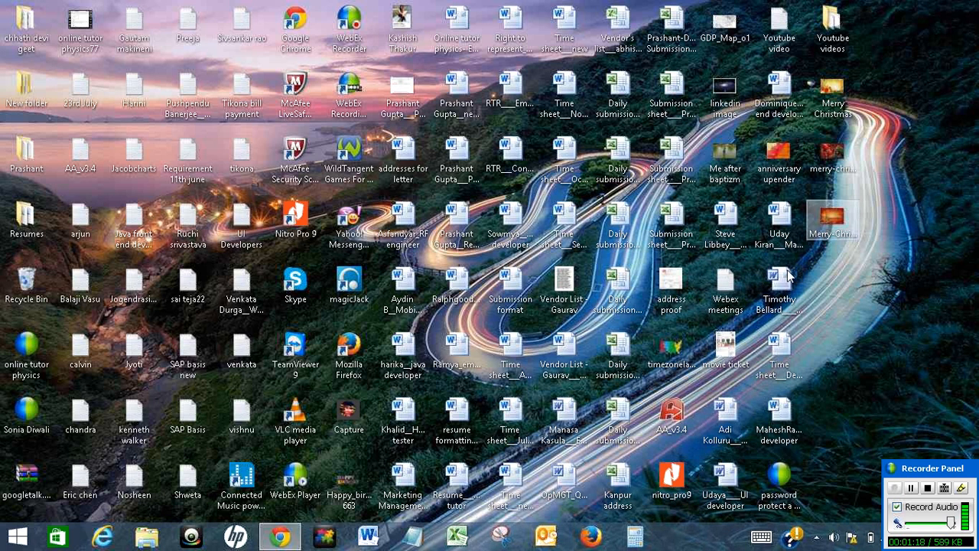
pyautogui.click(779, 421)
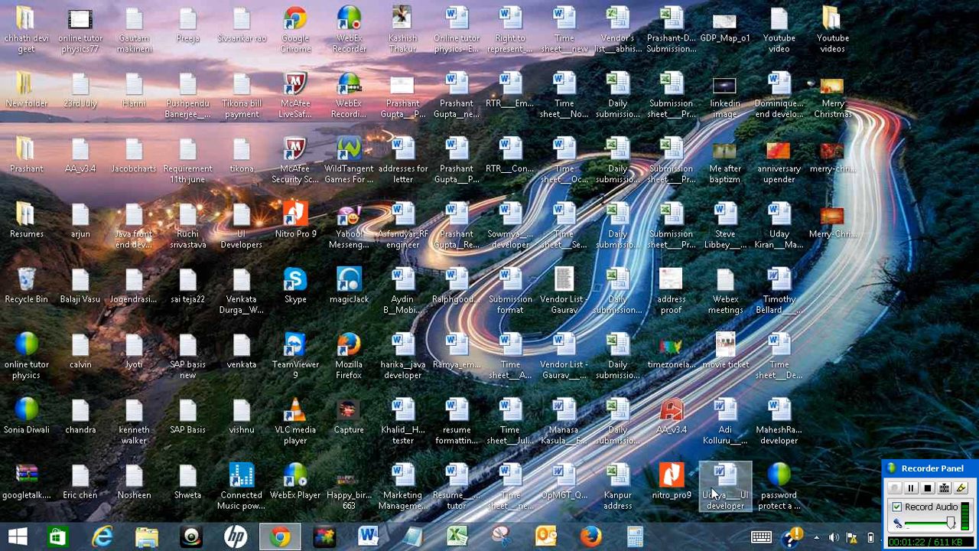
pyautogui.moveTo(693, 484)
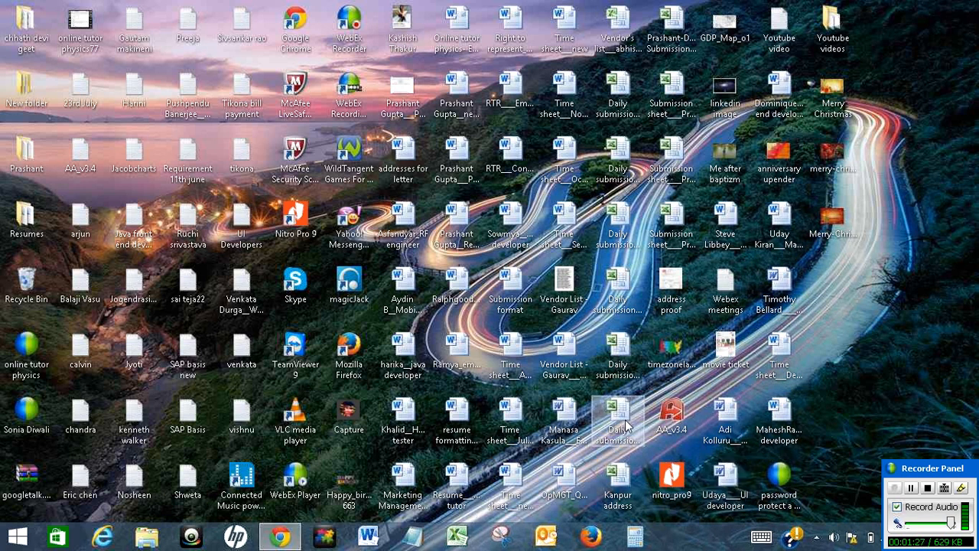
pyautogui.click(564, 417)
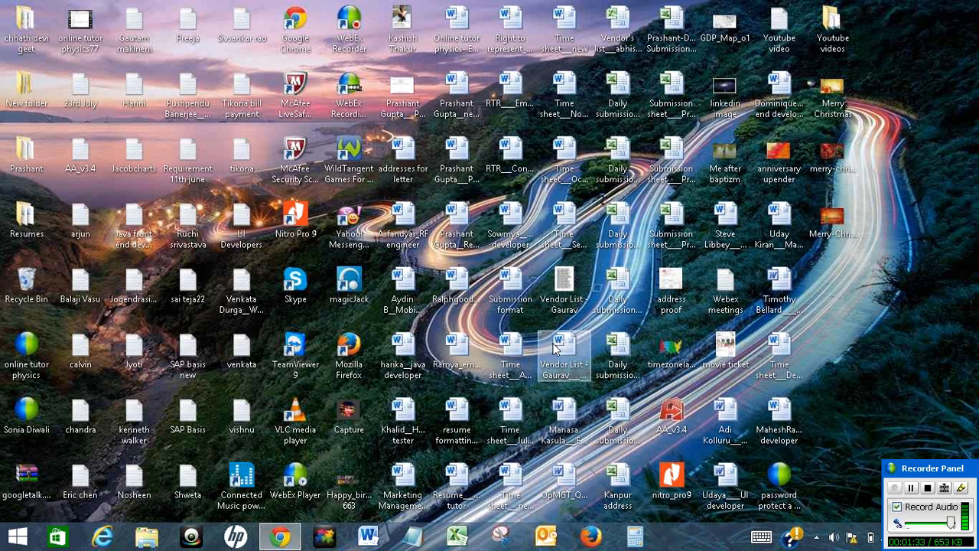
pyautogui.click(16, 535)
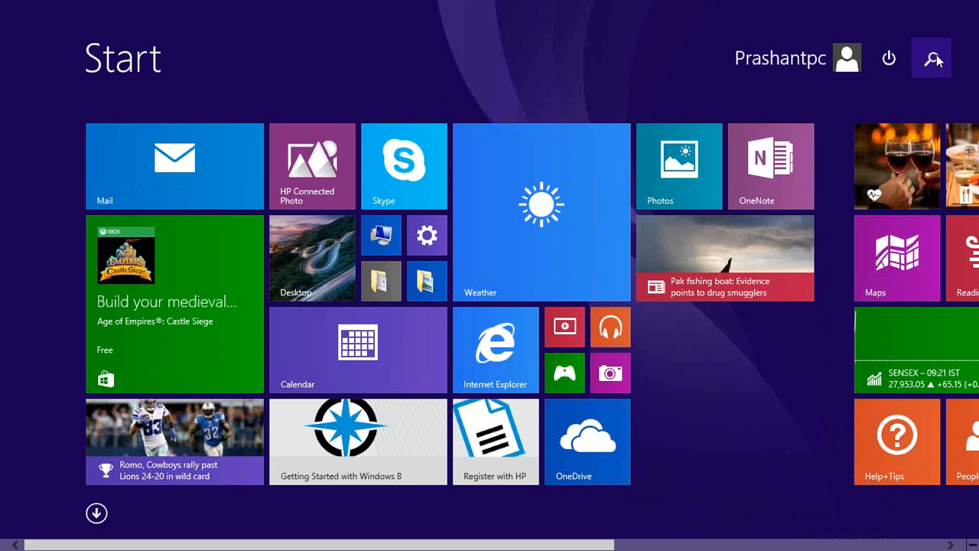
# Search 'doc' to open Documents and select the Password protect sheet file
pyautogui.click(932, 57)
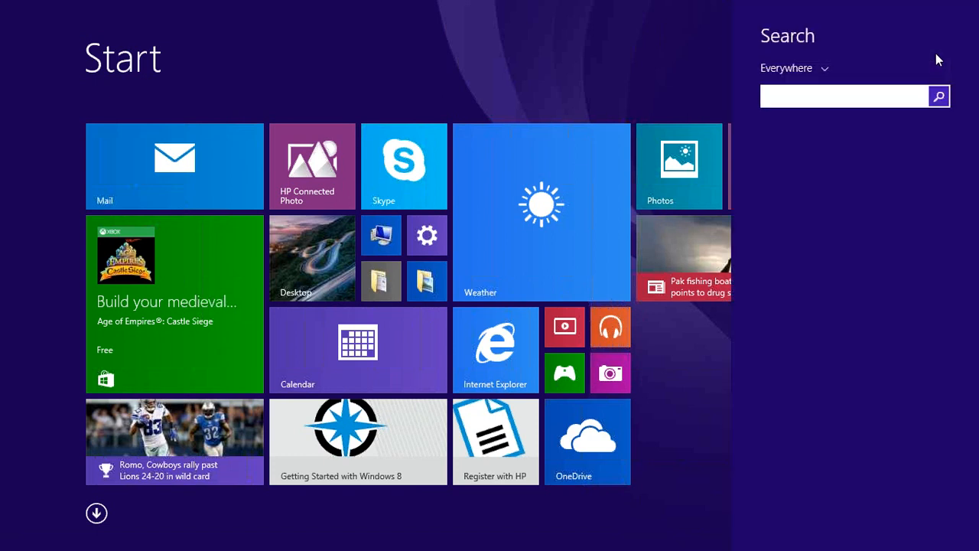
pyautogui.write('doc')
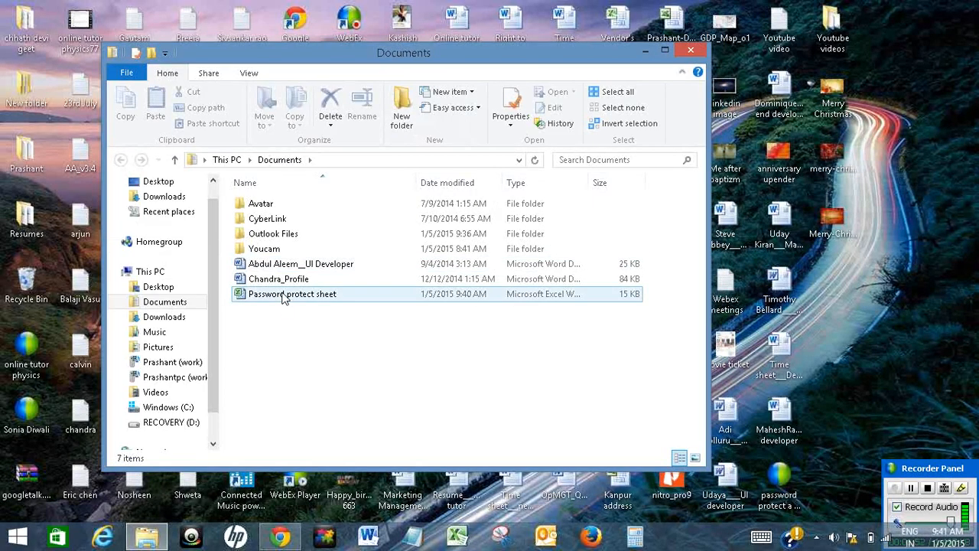
pyautogui.click(292, 294)
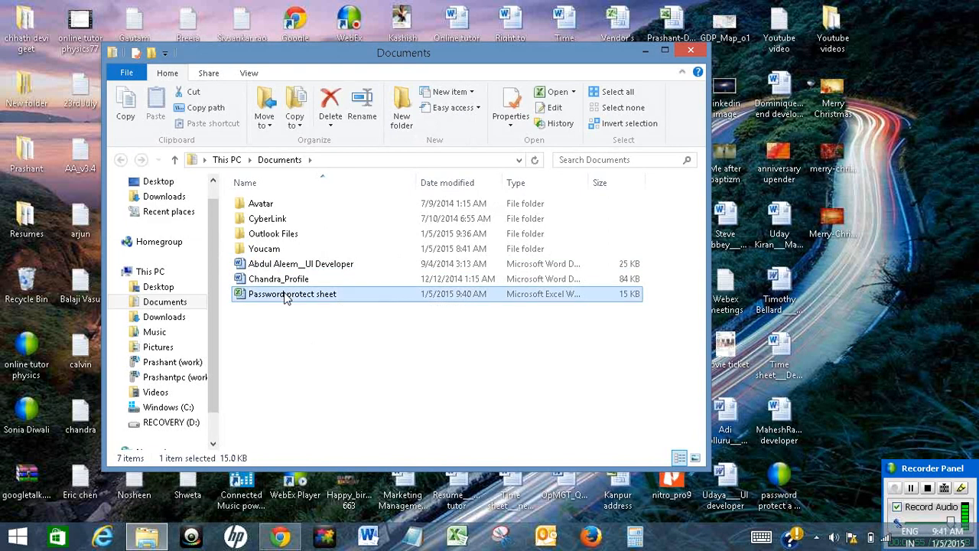
# Open Password protect sheet and submit its password for write access
pyautogui.doubleClick(292, 294)
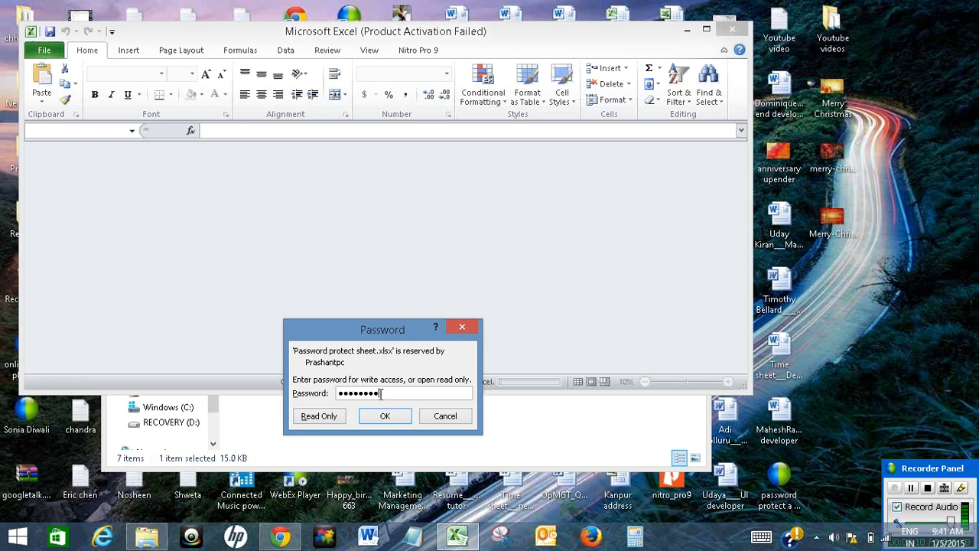
pyautogui.click(385, 416)
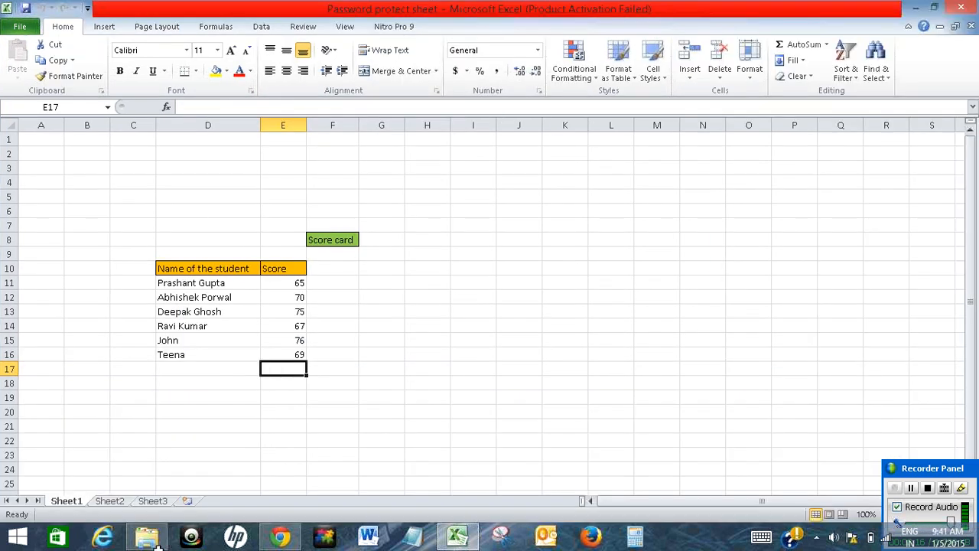
pyautogui.moveTo(256, 257)
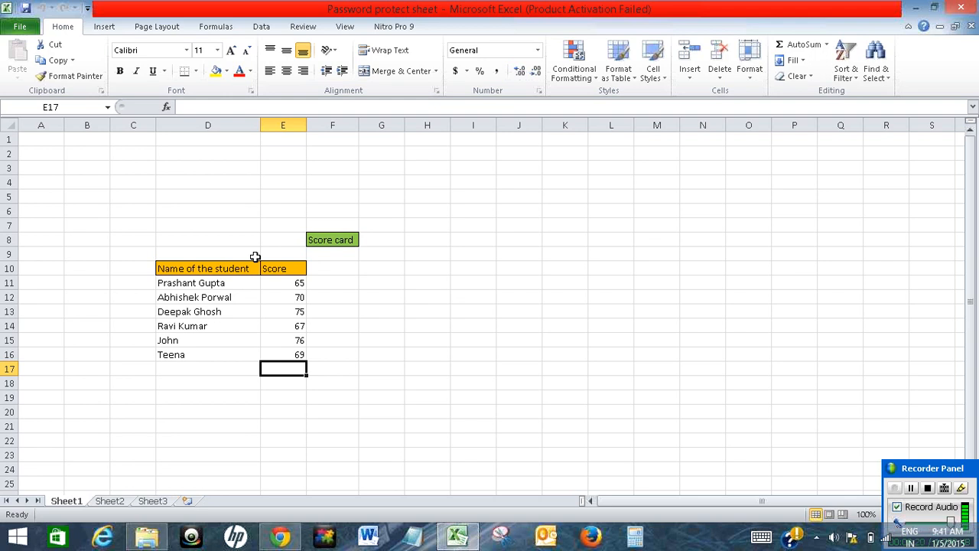
pyautogui.moveTo(756, 468)
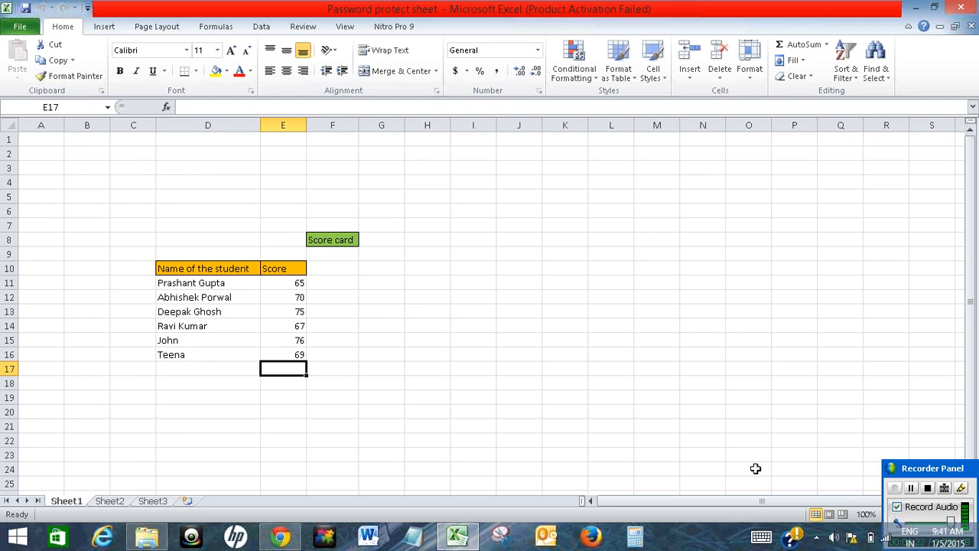